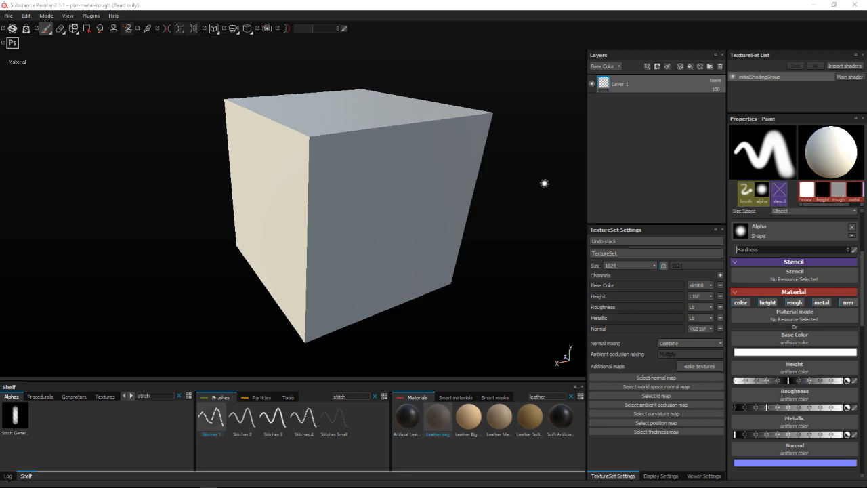
# - Open the File menu to start a new project
pyautogui.click(8, 15)
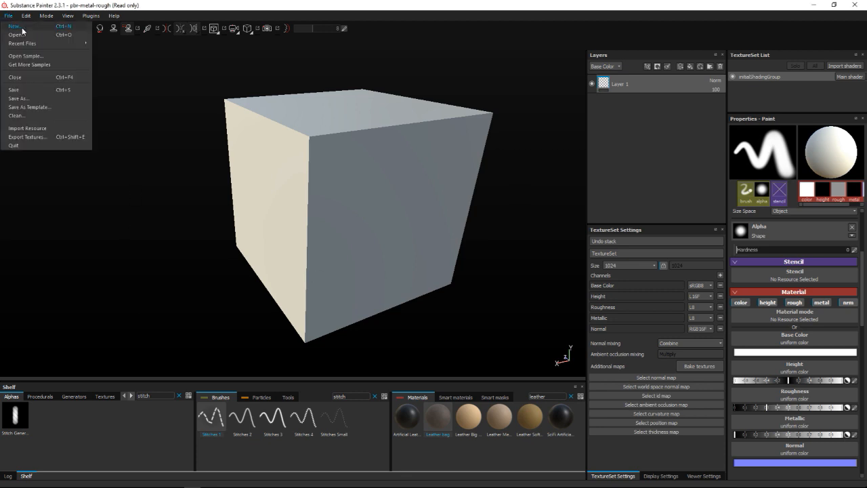
# - Start a new project, discarding the current one, with cubeobj as the mesh
pyautogui.click(14, 26)
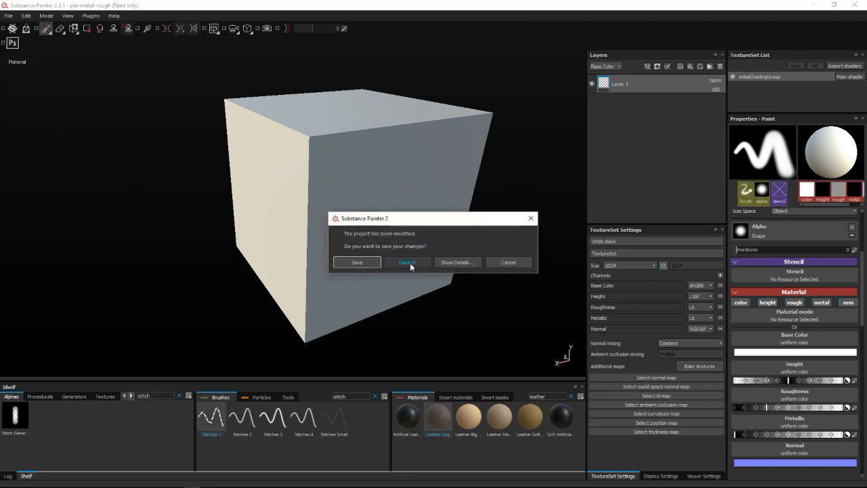
pyautogui.click(406, 263)
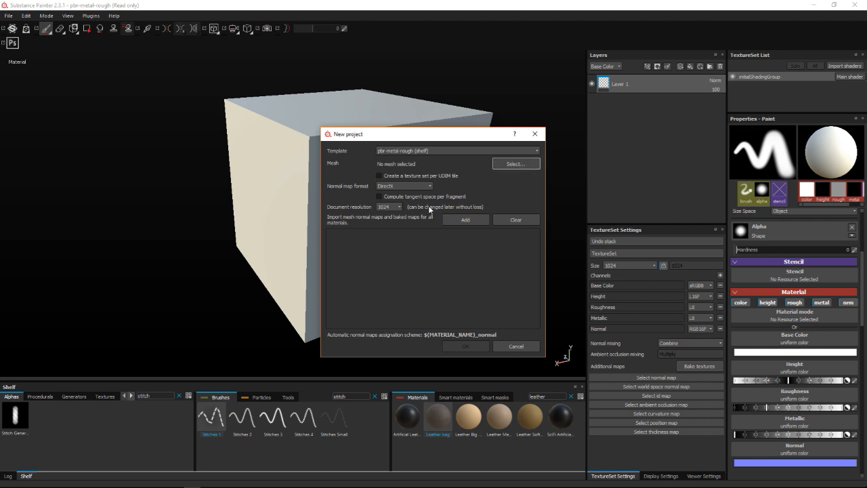
pyautogui.moveTo(516, 164)
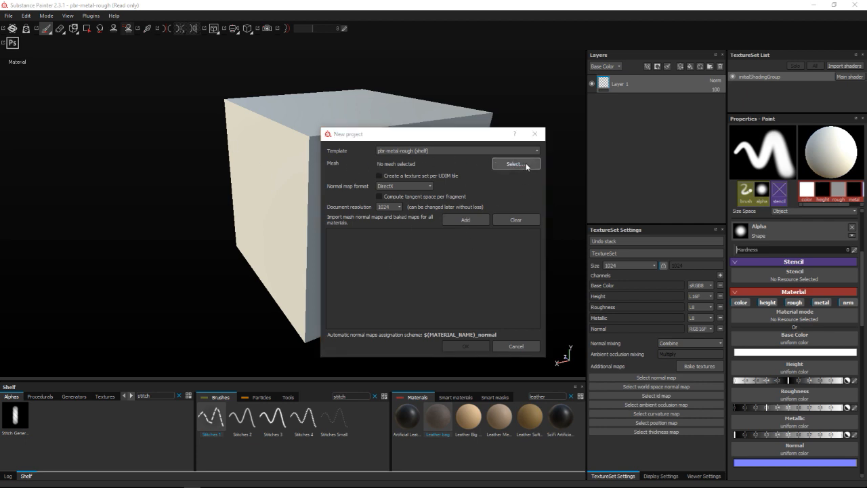
pyautogui.click(516, 164)
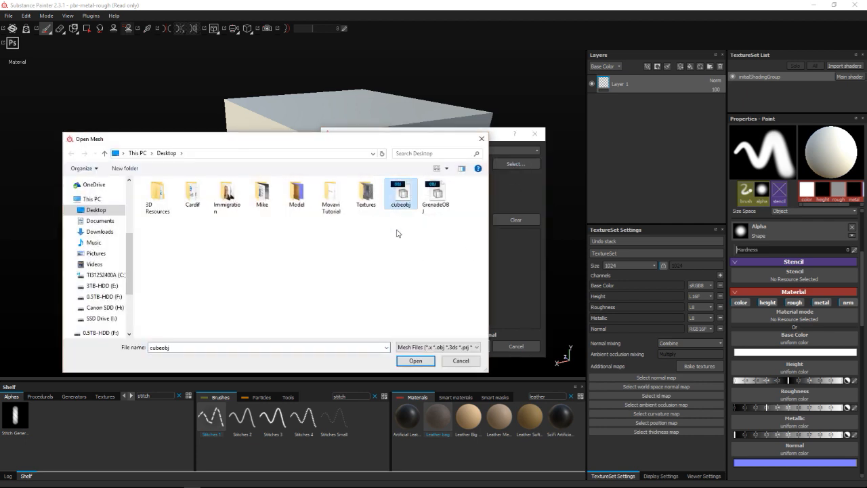
pyautogui.click(415, 359)
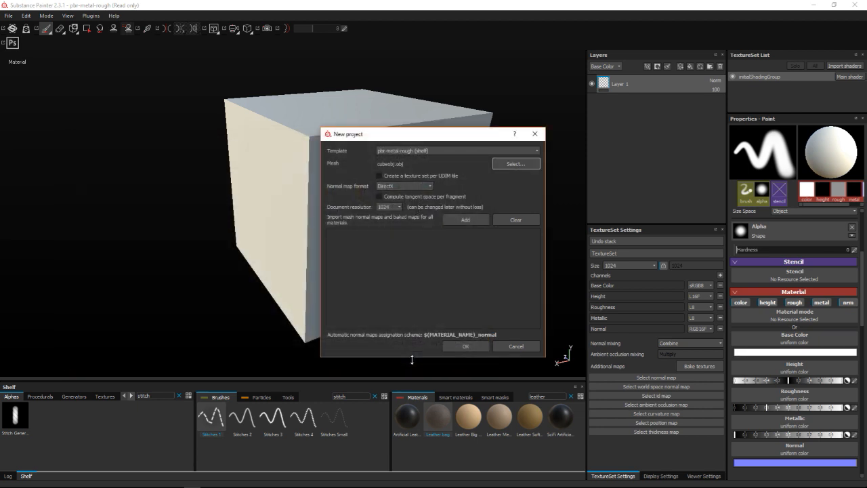
pyautogui.moveTo(559, 166)
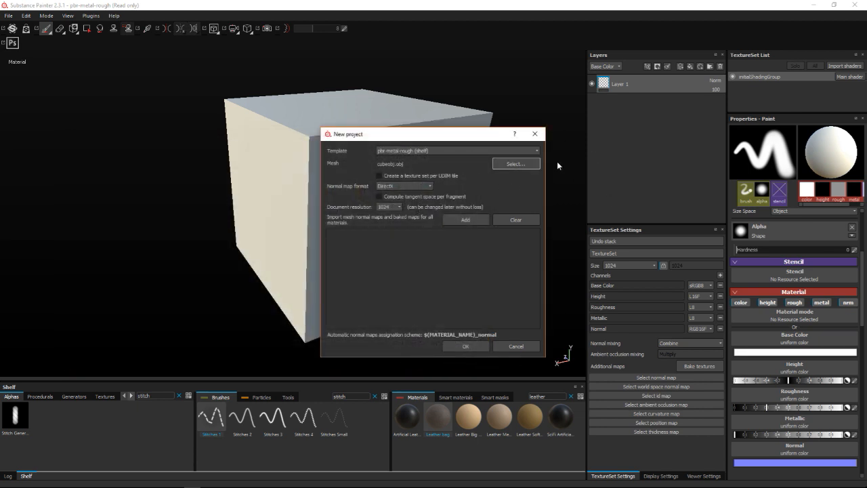
pyautogui.moveTo(339, 224)
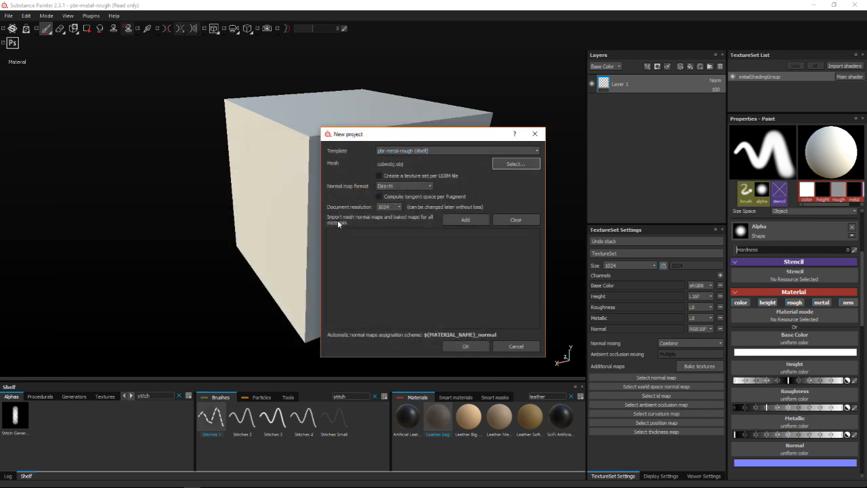
# - Confirm the new cube project and orbit to a three-quarter view of the cube
pyautogui.click(465, 346)
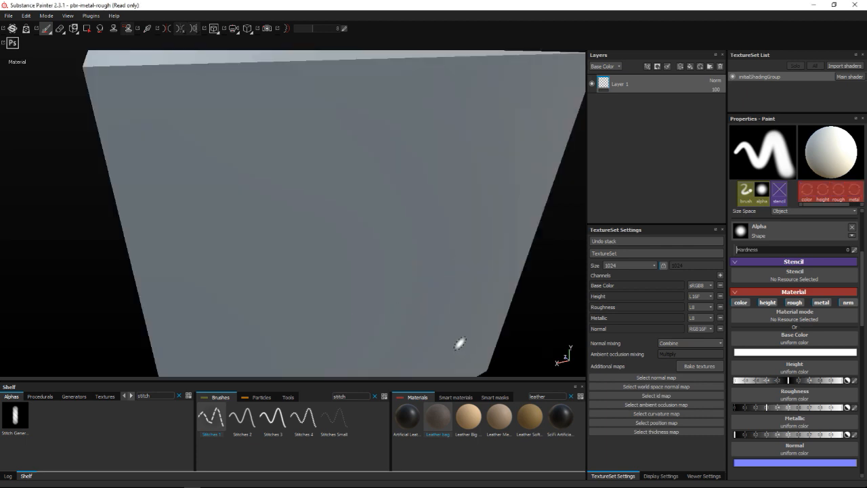
pyautogui.moveTo(459, 344); pyautogui.dragTo(360, 309)
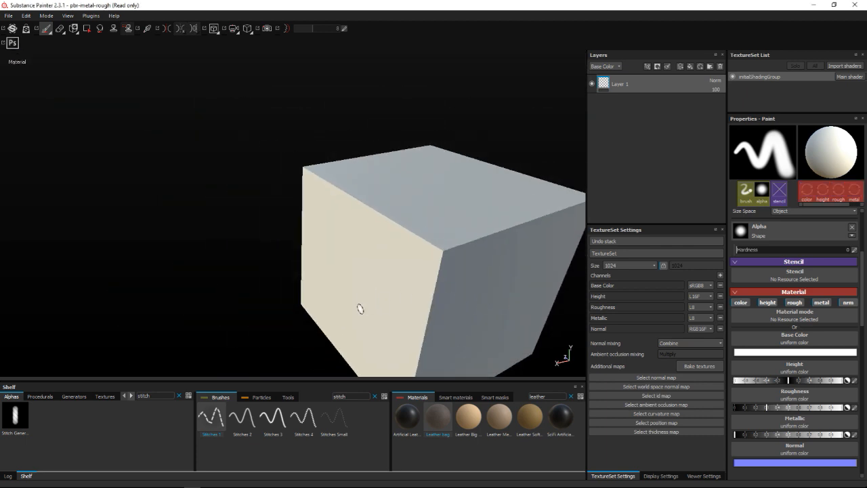
pyautogui.moveTo(360, 309); pyautogui.dragTo(300, 256)
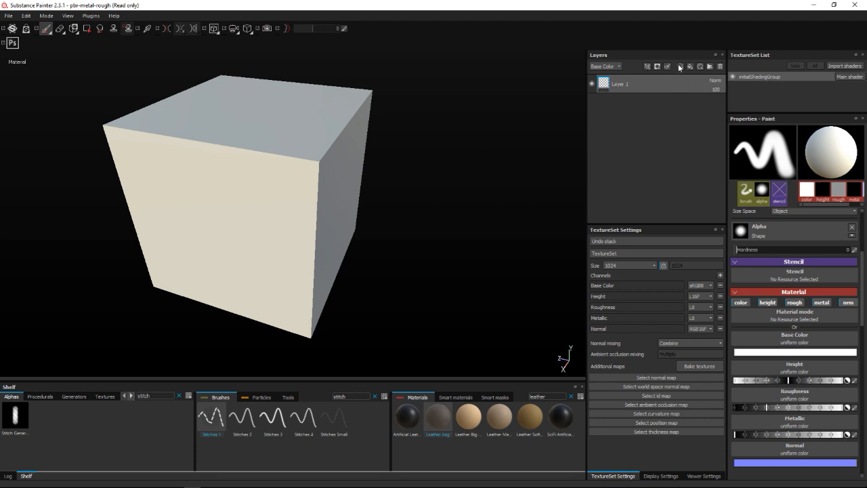
# - Add a layer and apply the Leather bag material as a fill layer
pyautogui.click(681, 67)
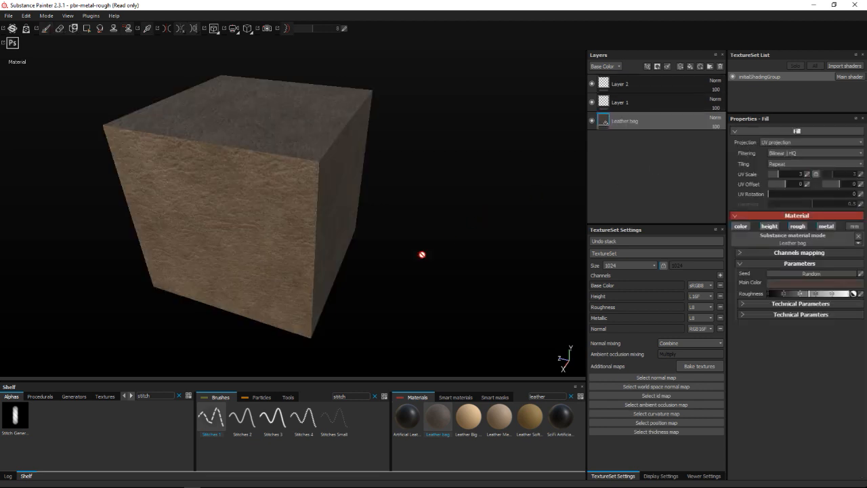
pyautogui.moveTo(422, 255); pyautogui.dragTo(469, 285)
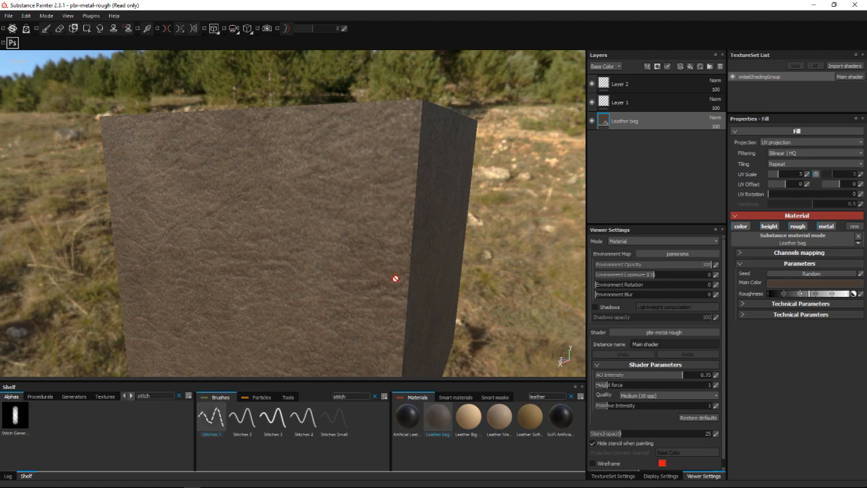
pyautogui.moveTo(395, 277); pyautogui.dragTo(371, 272)
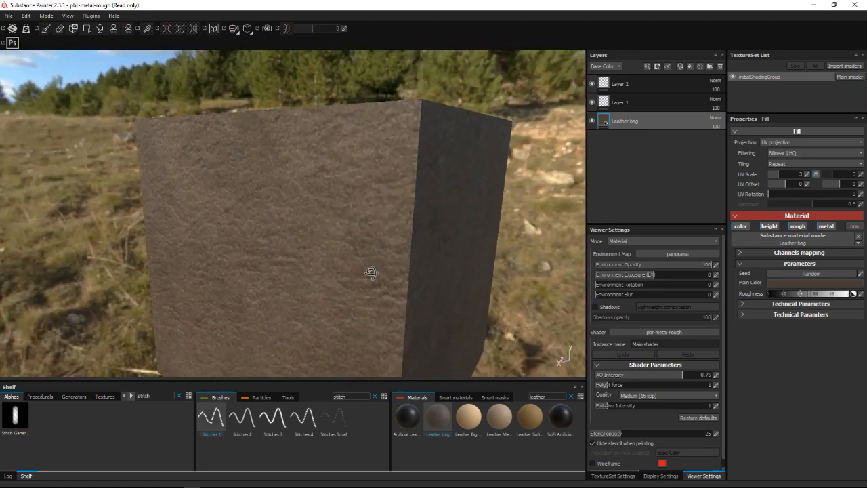
pyautogui.moveTo(371, 273); pyautogui.dragTo(397, 302)
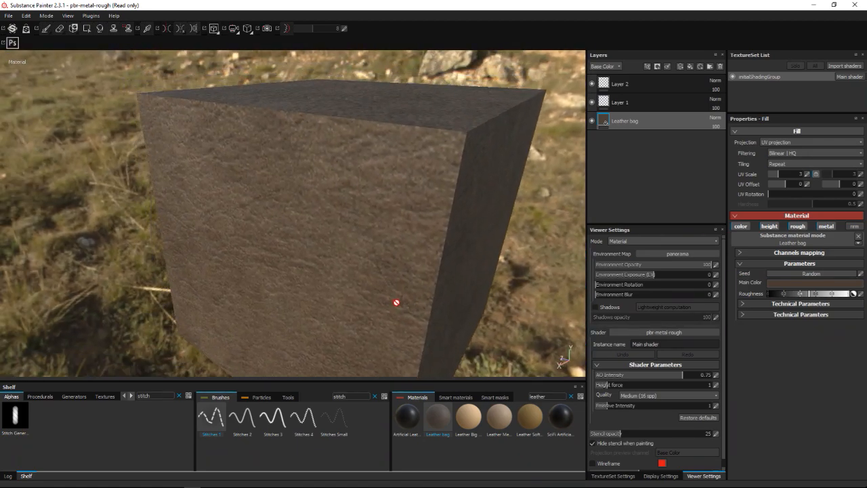
pyautogui.moveTo(396, 302); pyautogui.dragTo(373, 286)
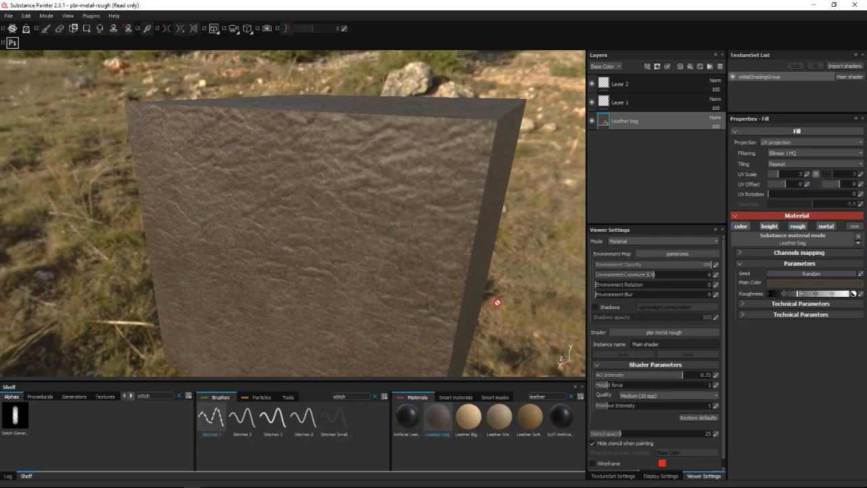
pyautogui.moveTo(464, 341)
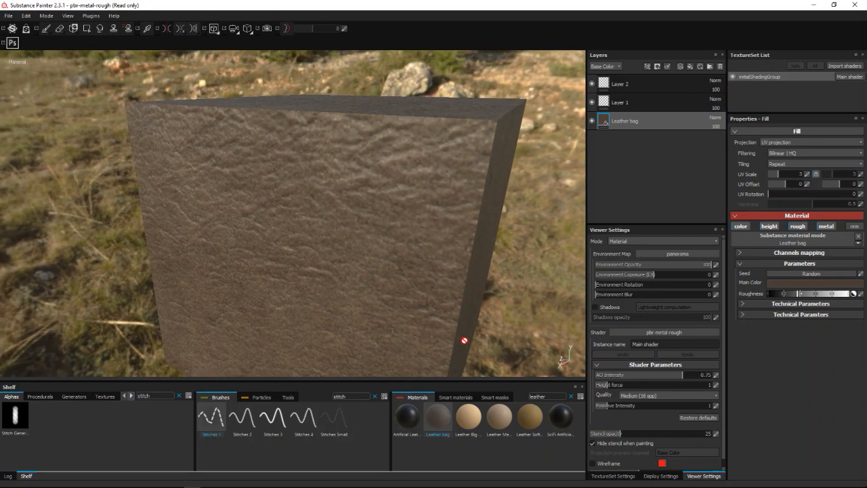
pyautogui.moveTo(520, 317)
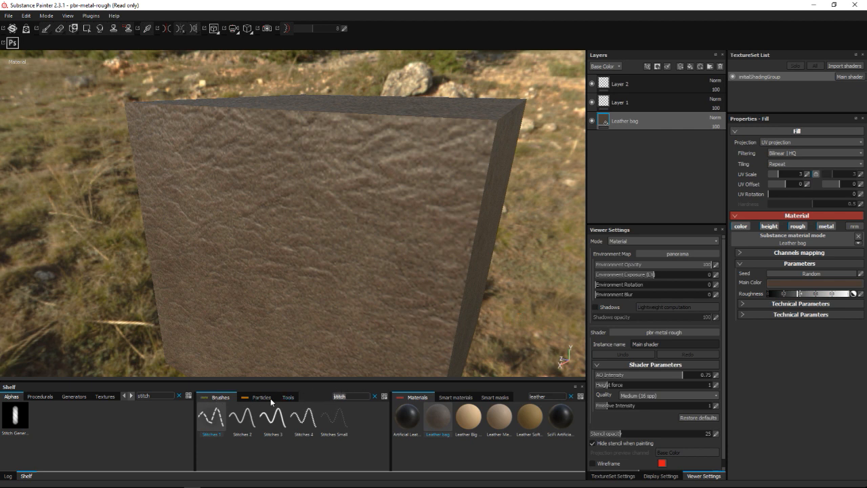
pyautogui.moveTo(200, 434)
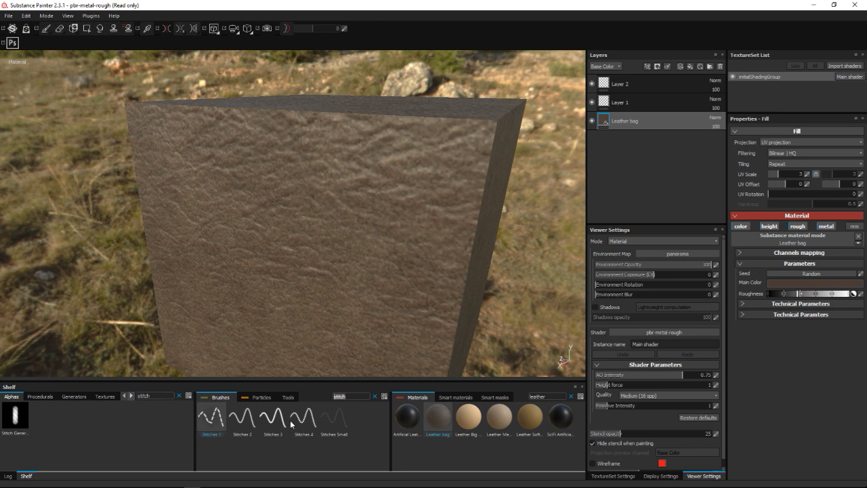
pyautogui.moveTo(505, 305)
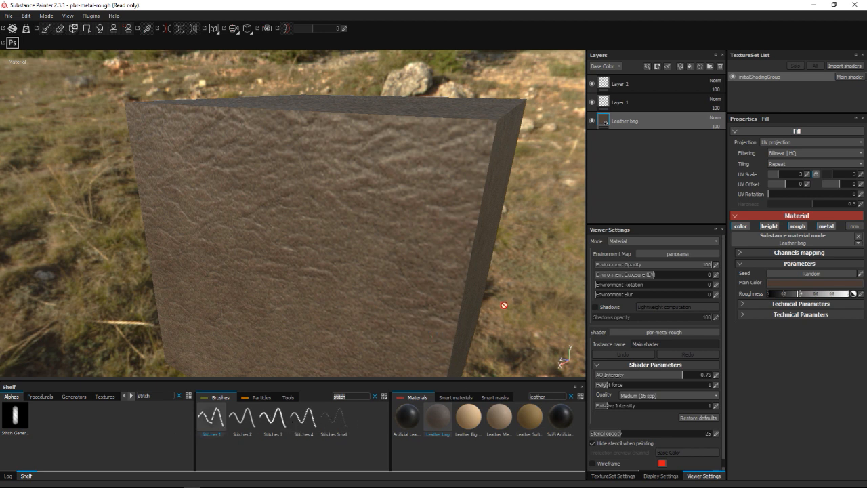
pyautogui.moveTo(675, 74)
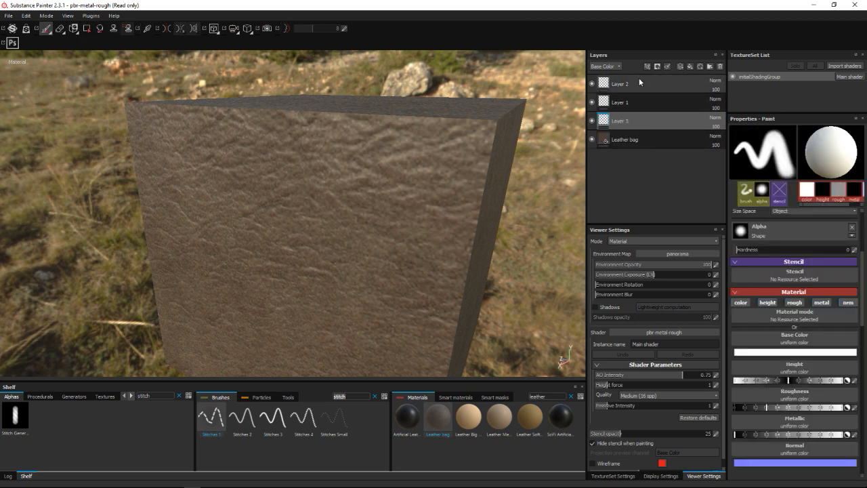
pyautogui.moveTo(443, 271)
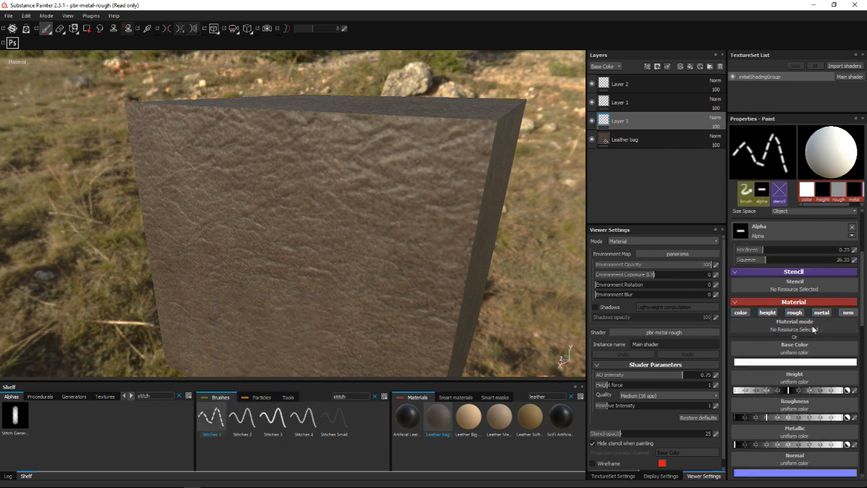
# - Raise the stitch brush size to about 22 and face the cube's front
pyautogui.click(793, 214)
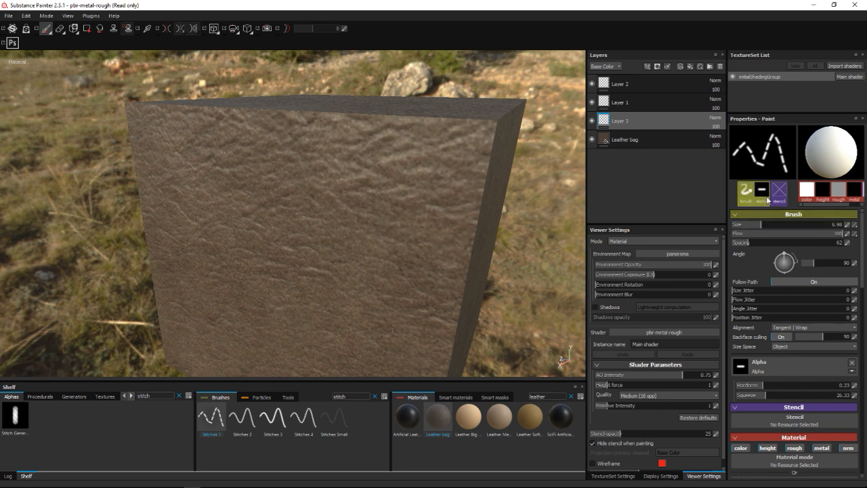
pyautogui.click(780, 192)
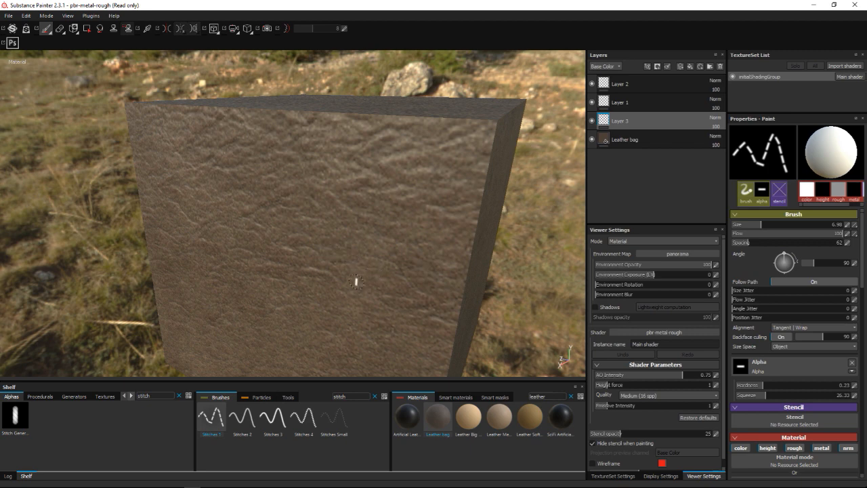
pyautogui.moveTo(355, 279); pyautogui.dragTo(419, 280)
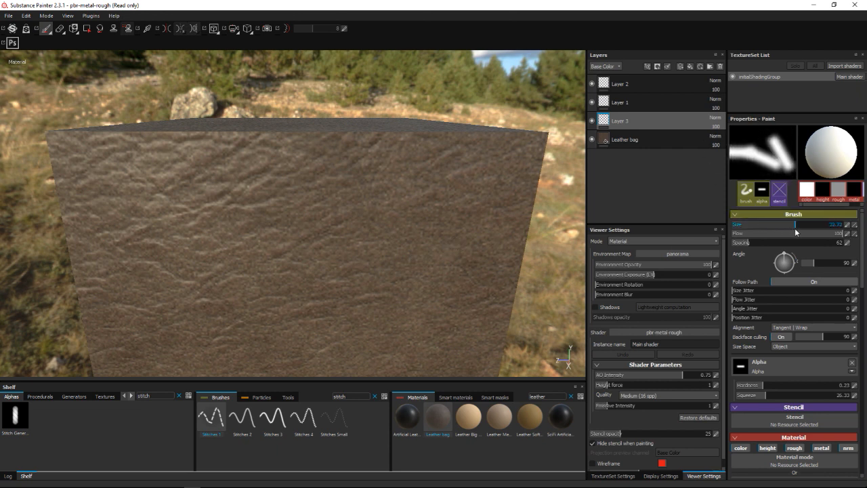
# - Test stitch strokes, shrink the brush to 2.5, and undo a stroke
pyautogui.moveTo(122, 200); pyautogui.dragTo(244, 203)
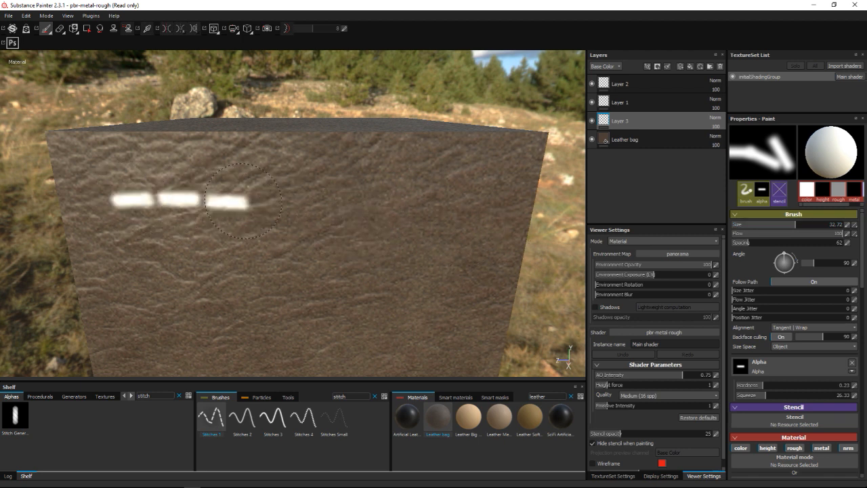
pyautogui.moveTo(251, 203); pyautogui.dragTo(474, 335)
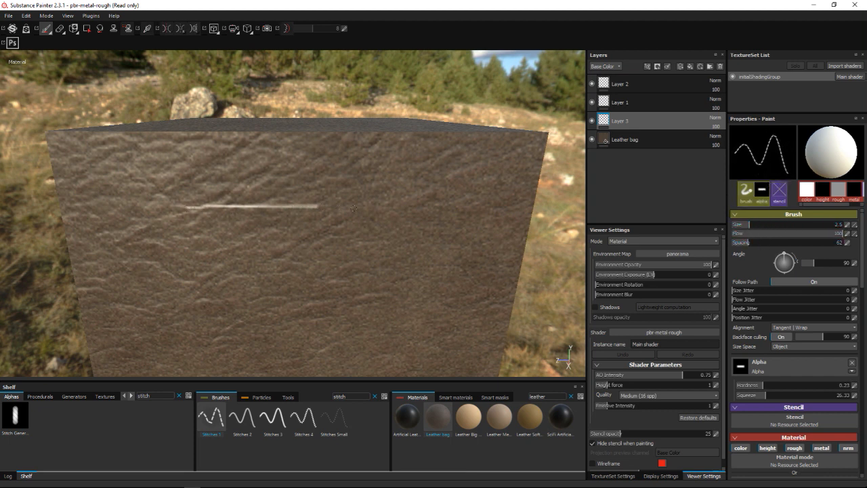
pyautogui.press('ctrl+z')
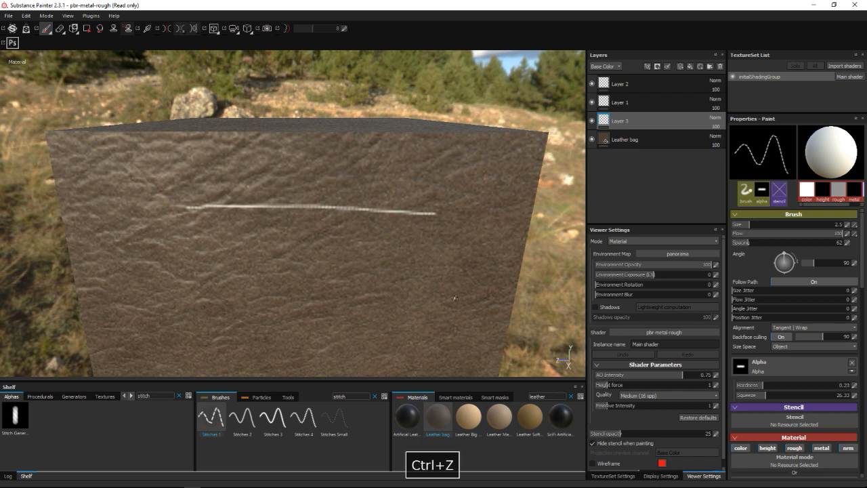
# - Undo the thin stitch line and the test dash rows from the front face
pyautogui.press('ctrl+z')
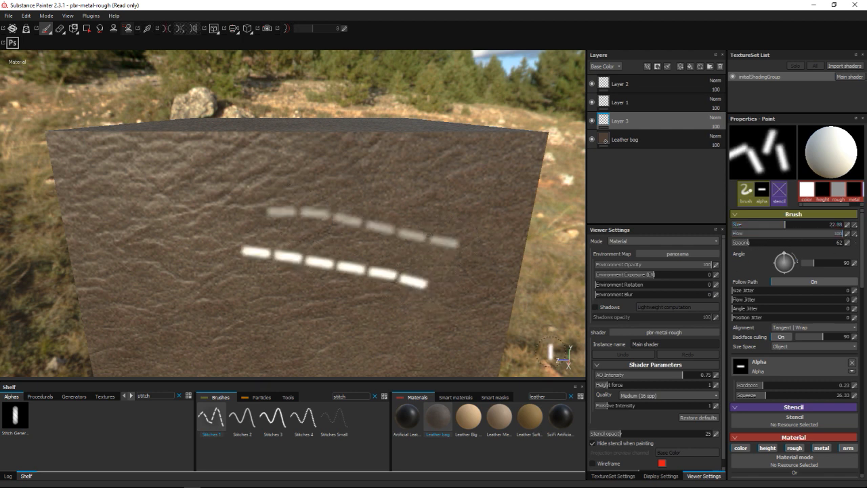
pyautogui.press('ctrl+z')
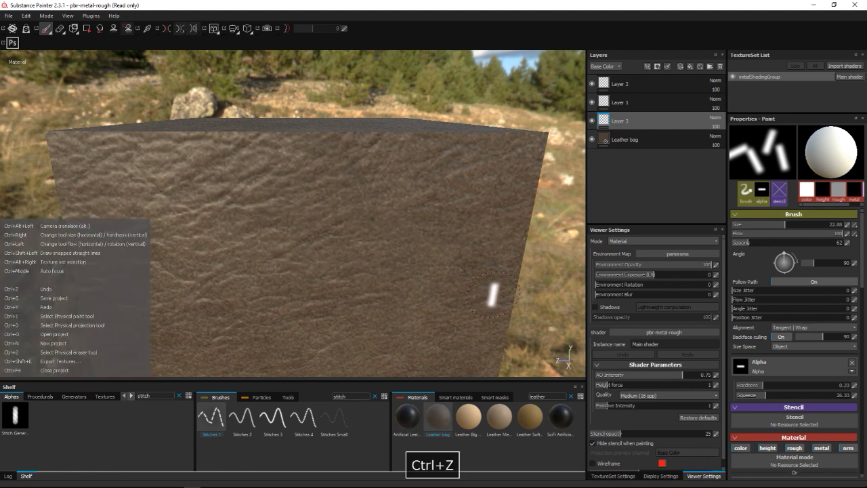
pyautogui.press('ctrl+z')
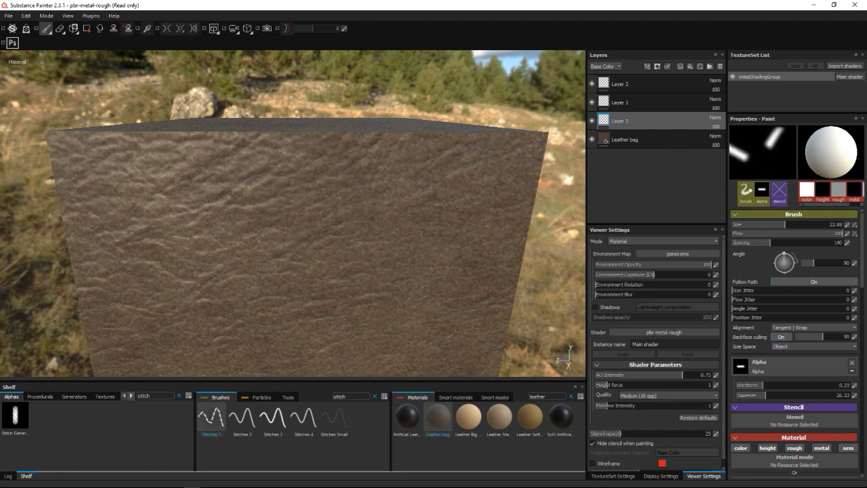
# - Test-paint stitches at spacing 87, undo them, and scroll to Material settings
pyautogui.moveTo(190, 217); pyautogui.dragTo(413, 237)
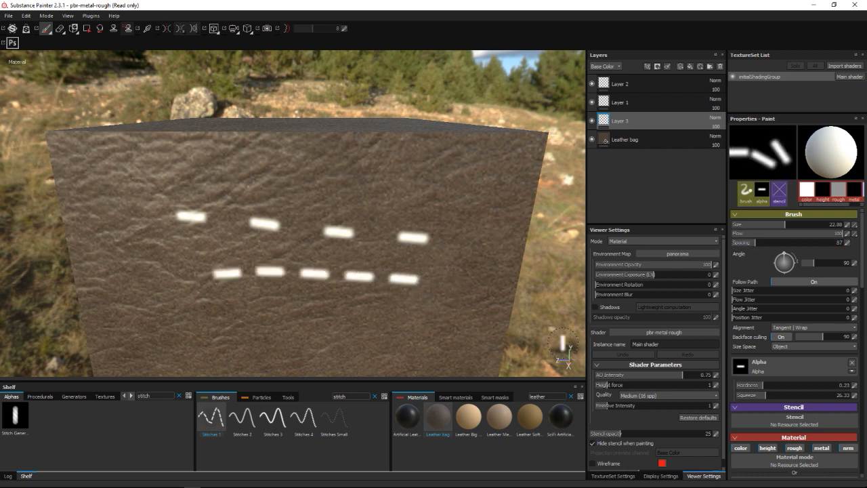
pyautogui.press('ctrl+z')
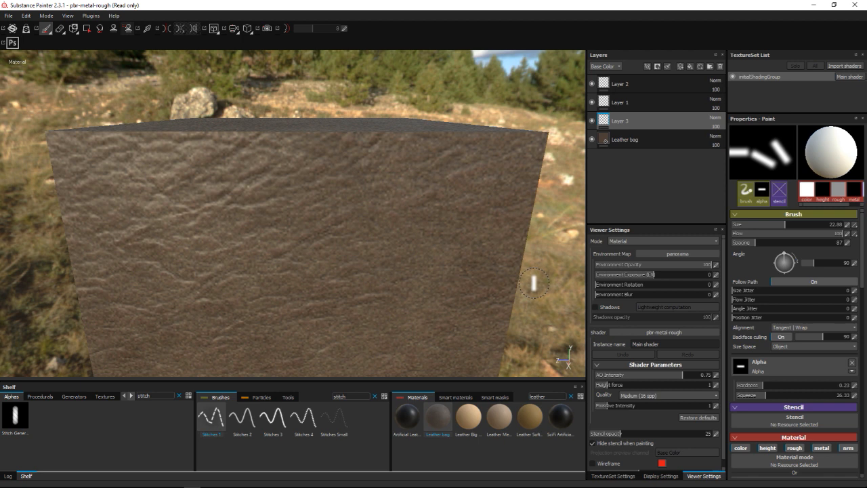
pyautogui.moveTo(461, 274)
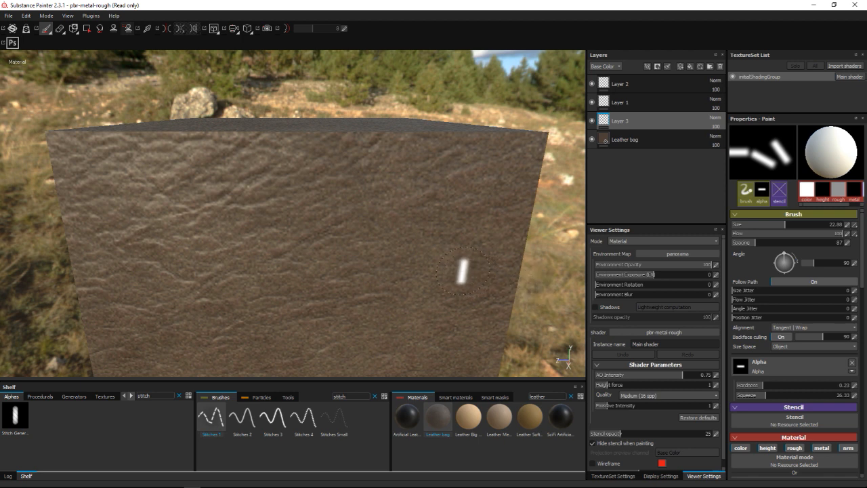
pyautogui.scroll(-3)
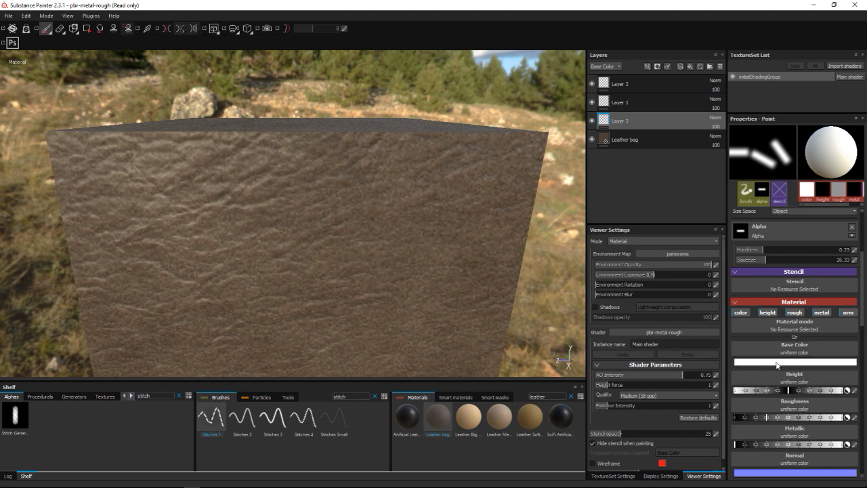
# - Set the stitch base colour to dark brown and undo stray test stamps
pyautogui.click(793, 358)
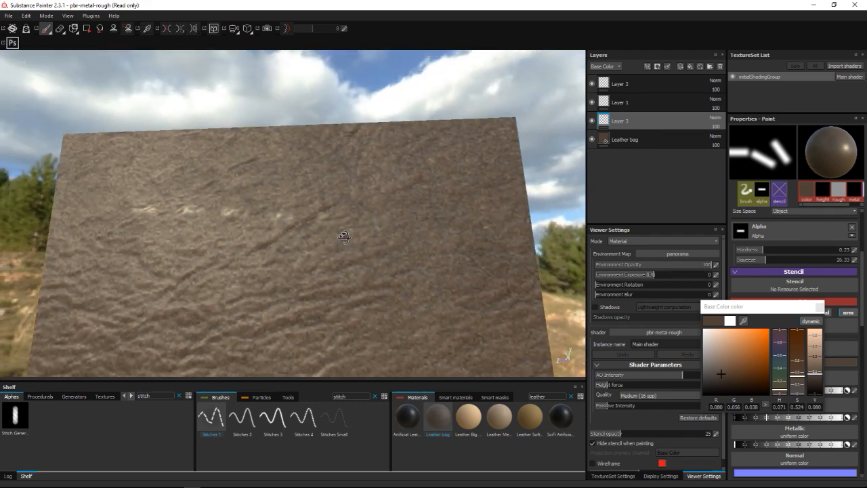
pyautogui.moveTo(345, 236); pyautogui.dragTo(318, 251)
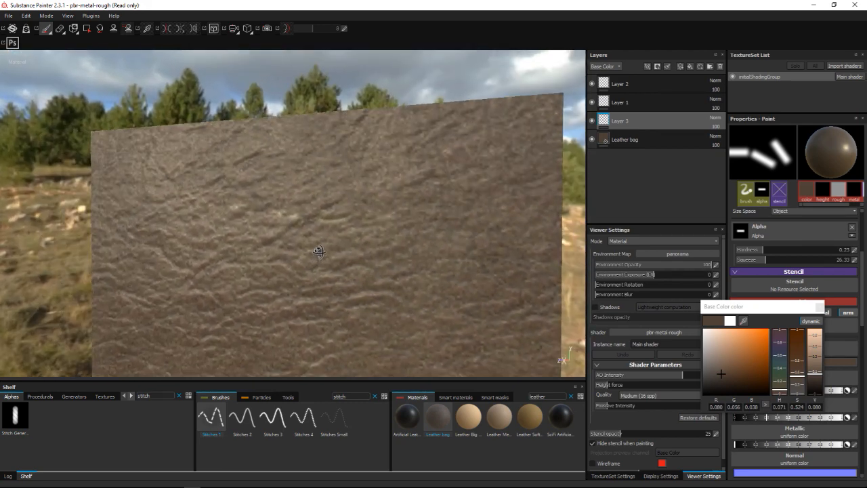
pyautogui.moveTo(319, 250); pyautogui.dragTo(386, 278)
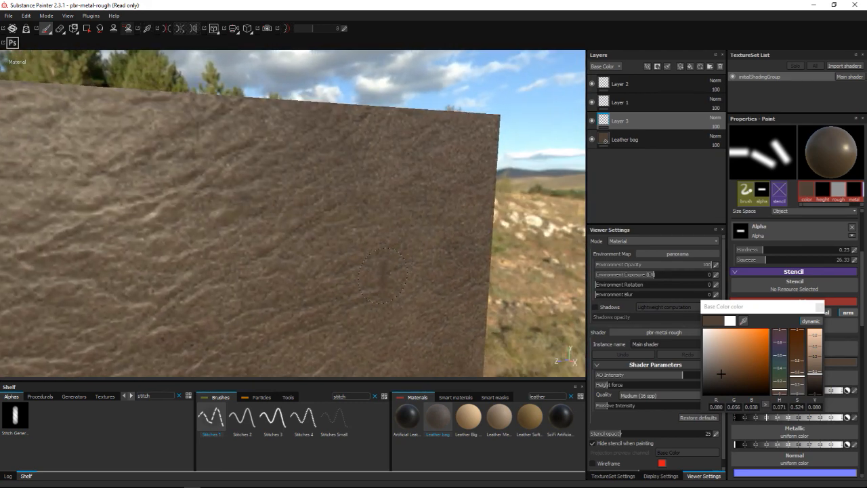
pyautogui.press('ctrl+z')
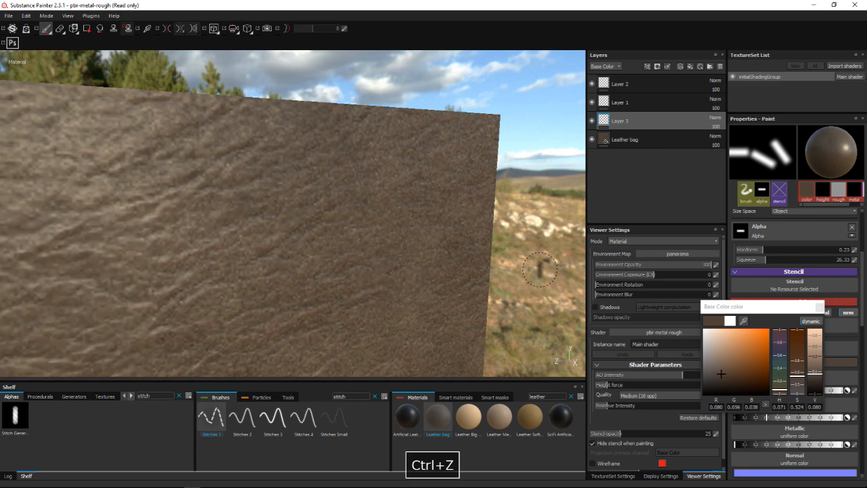
pyautogui.press('ctrl+z')
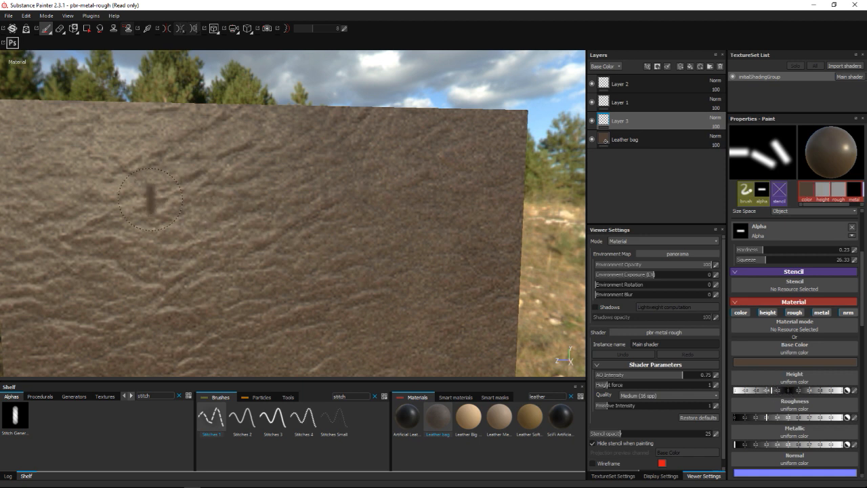
# - Paint two straight brown stitch rows and pick a new stitch colour
pyautogui.moveTo(149, 197); pyautogui.dragTo(345, 220)
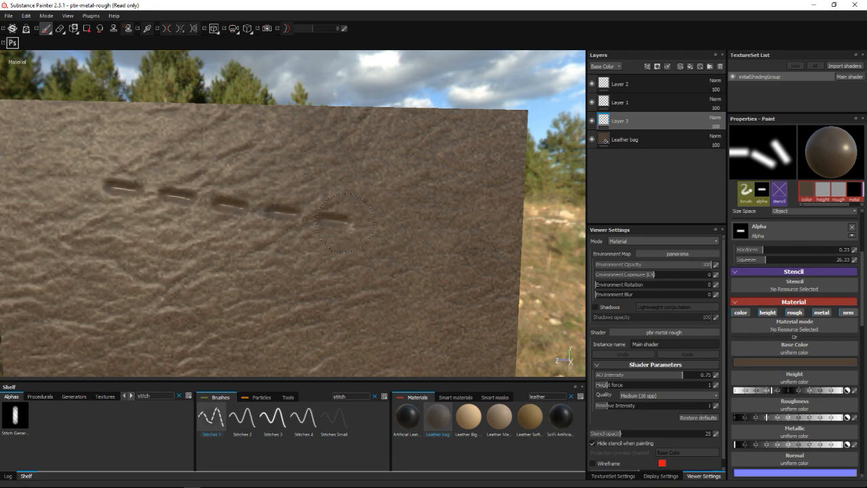
pyautogui.moveTo(352, 224); pyautogui.dragTo(360, 275)
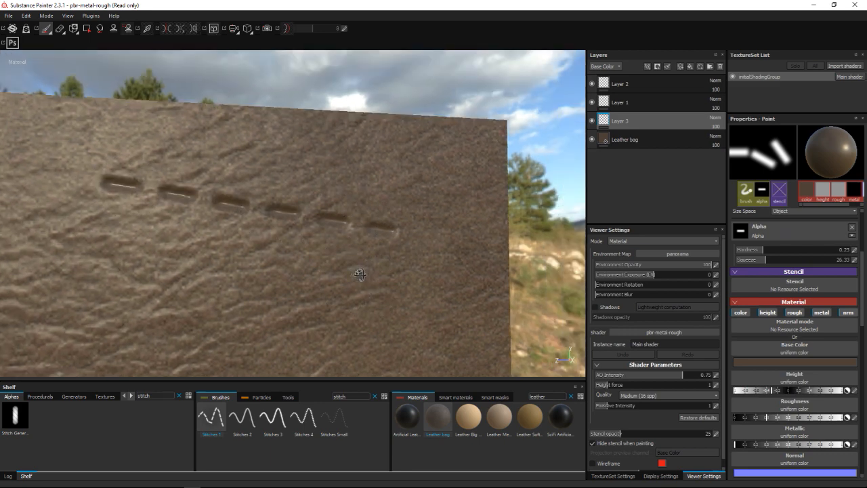
pyautogui.moveTo(360, 273); pyautogui.dragTo(369, 284)
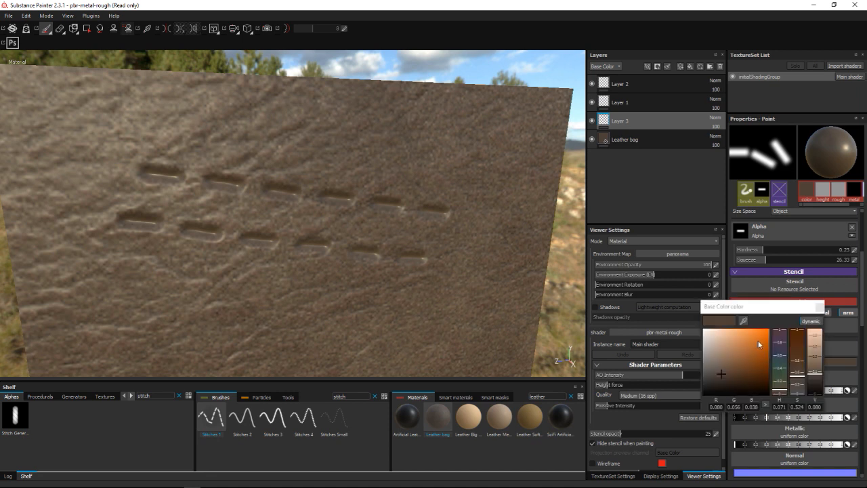
pyautogui.click(741, 360)
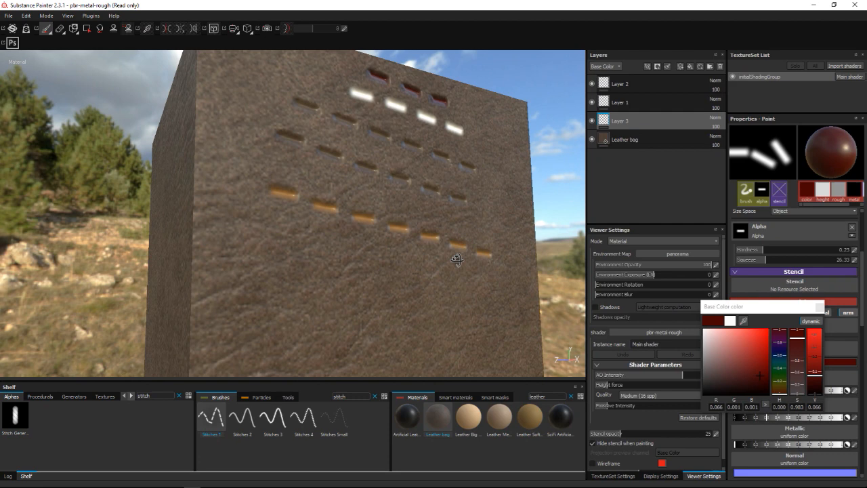
# - Set Base Color to white and drag the stitch brush Size down to about 5.5
pyautogui.moveTo(457, 260); pyautogui.dragTo(630, 286)
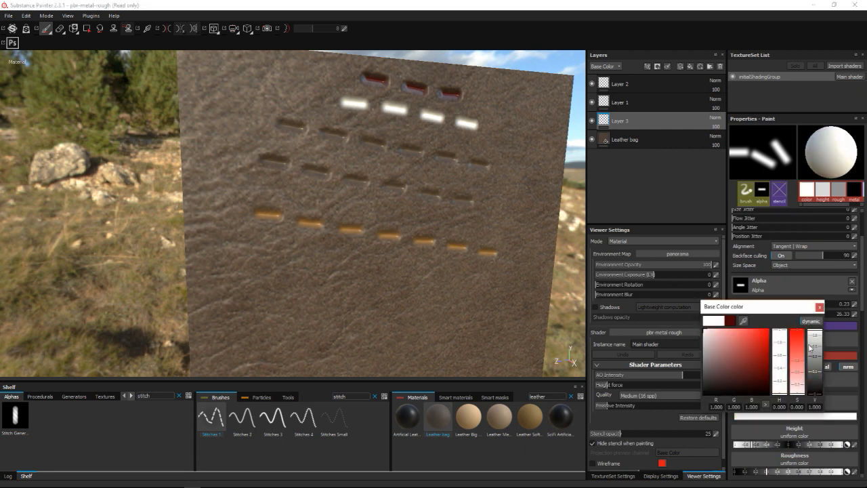
pyautogui.click(819, 307)
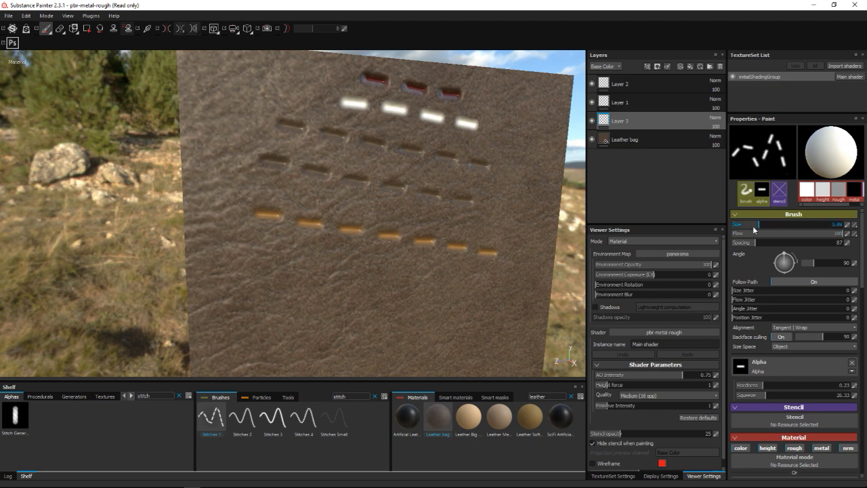
pyautogui.moveTo(779, 224); pyautogui.dragTo(750, 224)
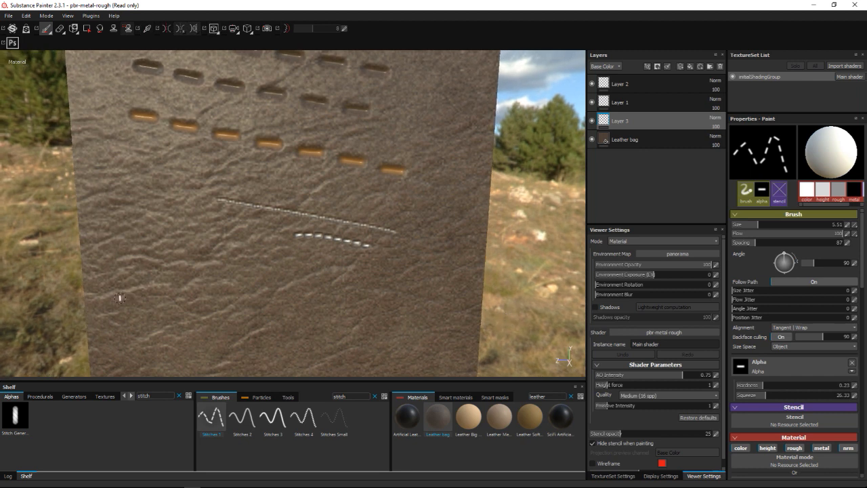
# - Paint straight thin dashed stitch lines, including one along the bottom of the lower face
pyautogui.moveTo(115, 300); pyautogui.dragTo(447, 313)
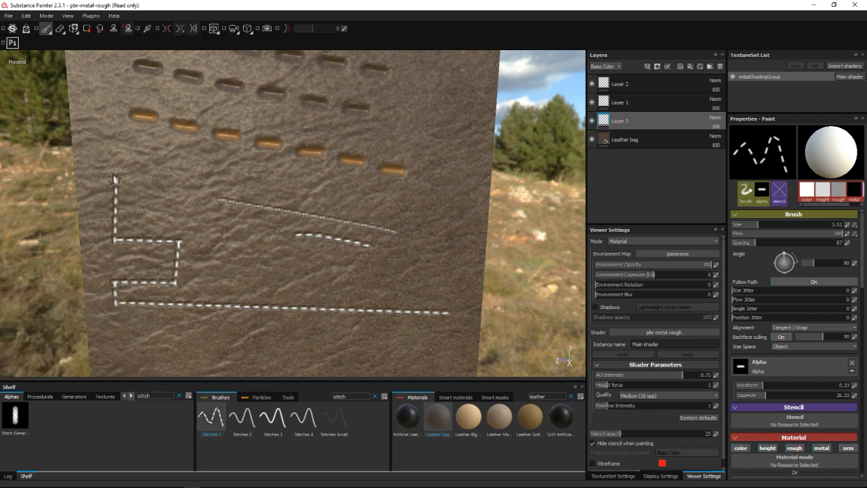
pyautogui.moveTo(273, 260)
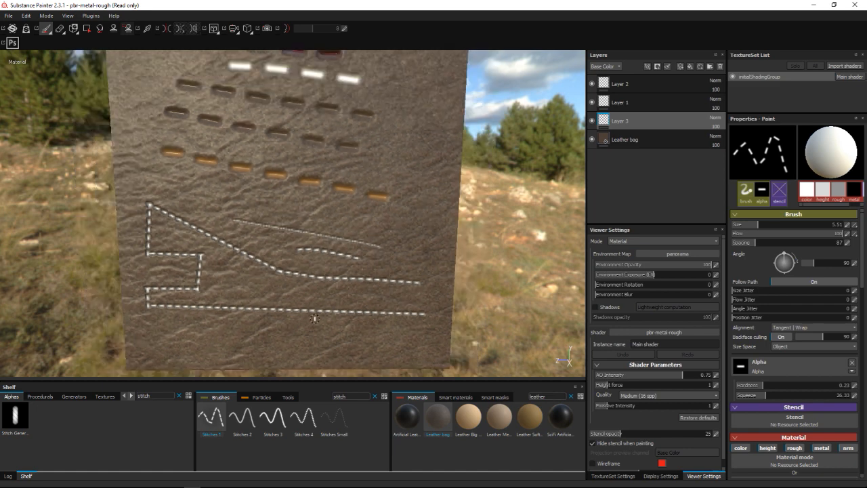
pyautogui.click(7, 481)
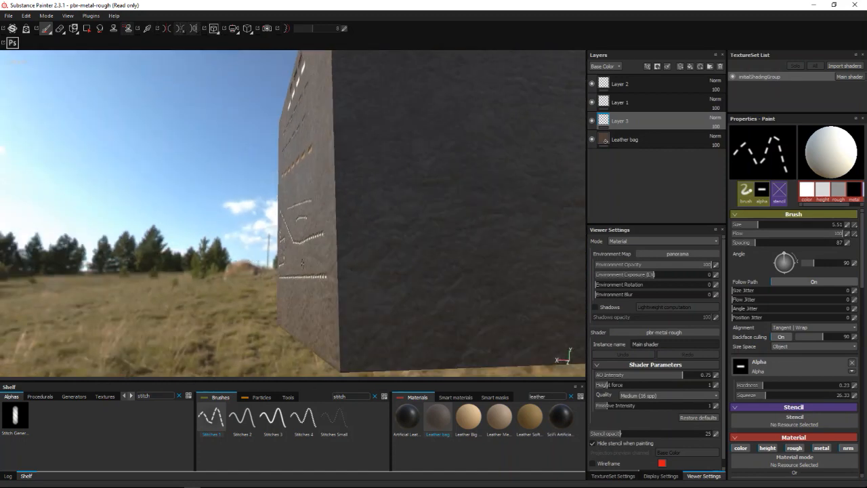
# - Rotate to a bare cube face and draw two parallel straight stitch rows across it
pyautogui.moveTo(305, 204); pyautogui.dragTo(332, 303)
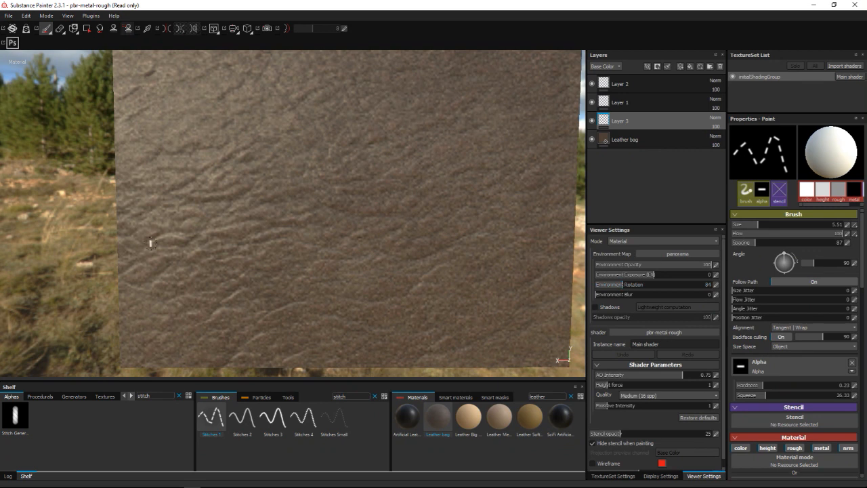
pyautogui.moveTo(172, 205)
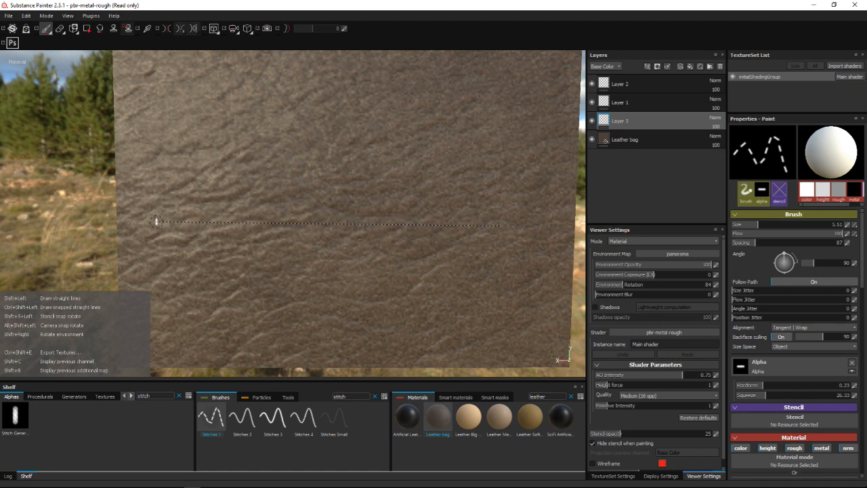
pyautogui.moveTo(156, 222); pyautogui.dragTo(503, 225)
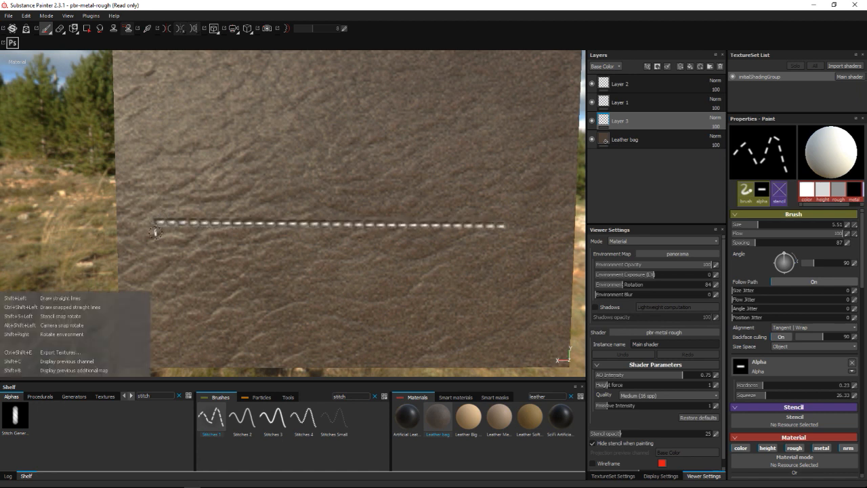
pyautogui.moveTo(156, 230); pyautogui.dragTo(481, 237)
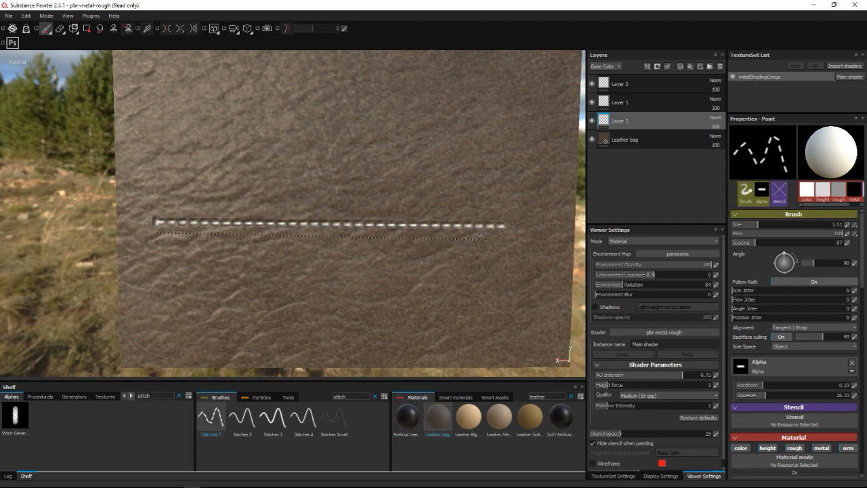